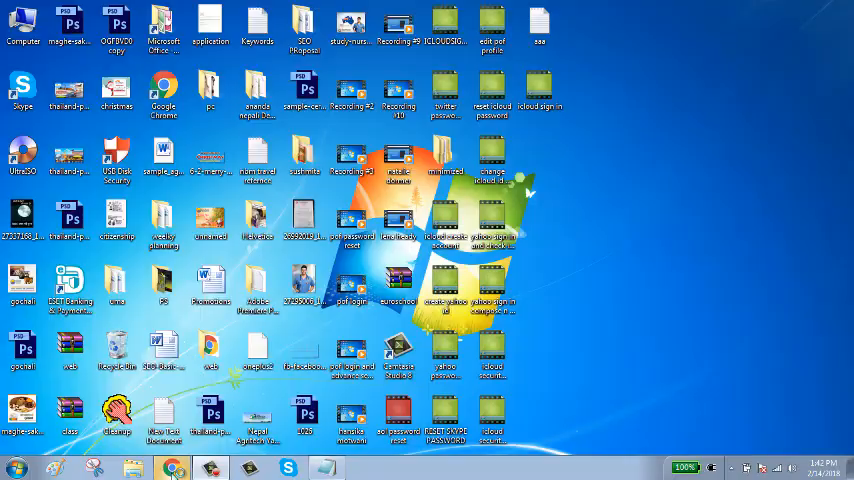
Launch Chrome from the taskbar to get a blank new browser tab
click(172, 464)
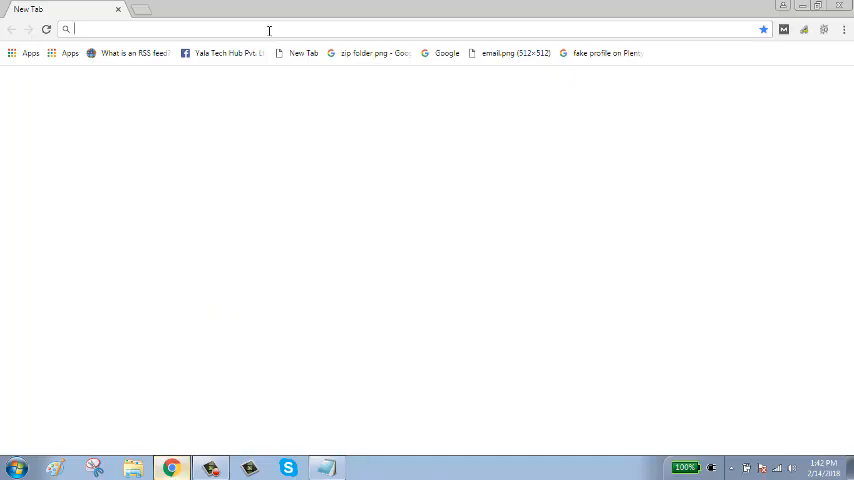
Start entering the appleid.apple.com address in the browser's address bar
text(apl)
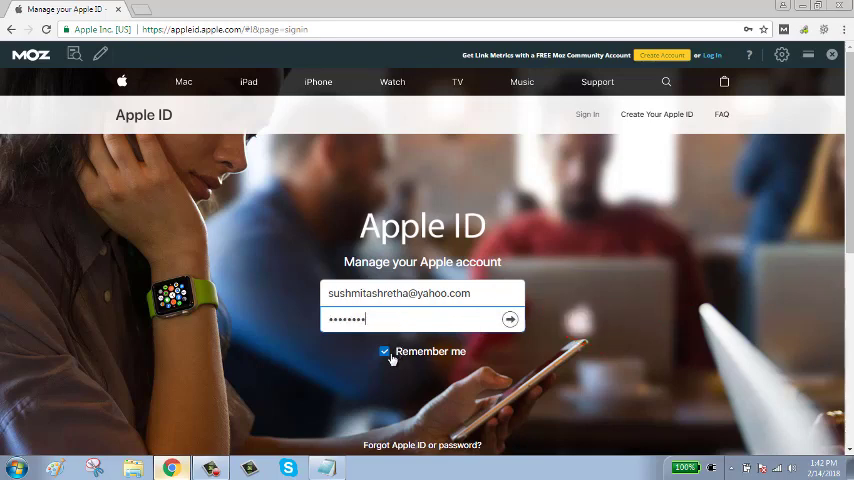
mouse_move(404, 356)
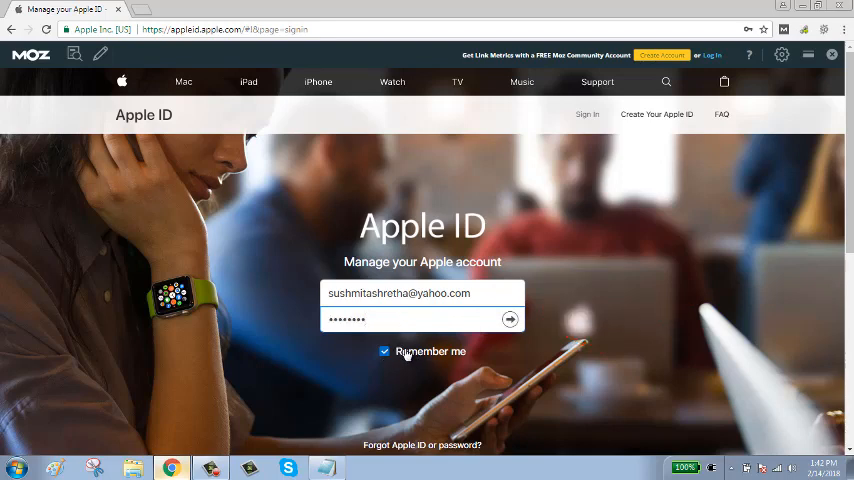
mouse_move(494, 320)
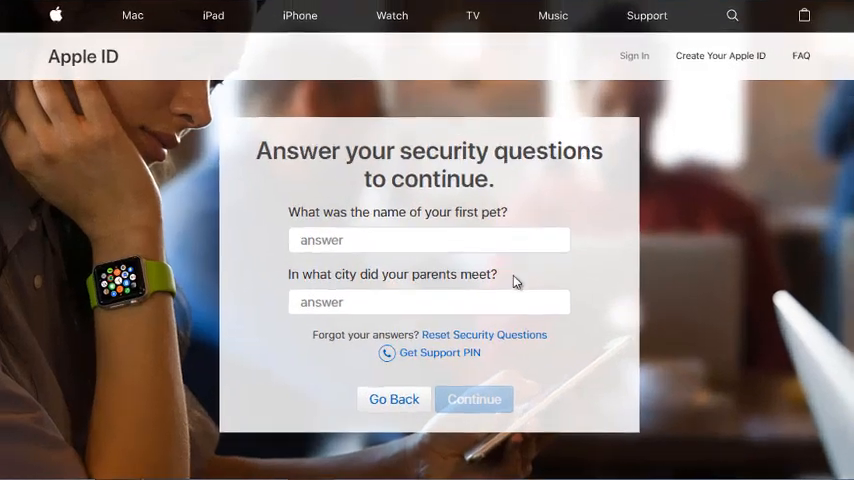
Answer the first pet question with 'remon' and the parents' city with 'lalitpur'
click(428, 240)
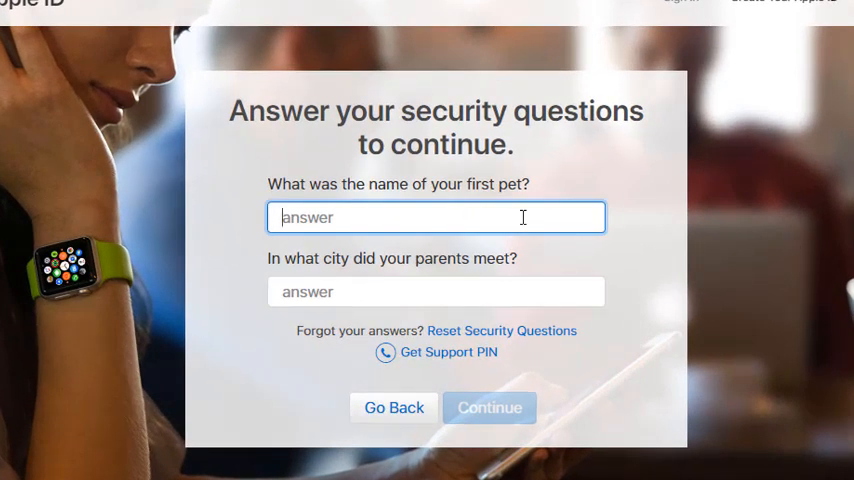
text(remo)
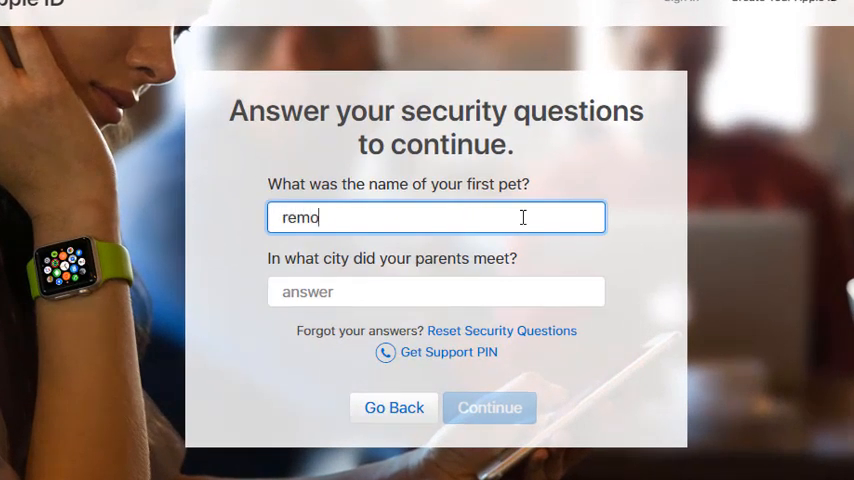
click(436, 292)
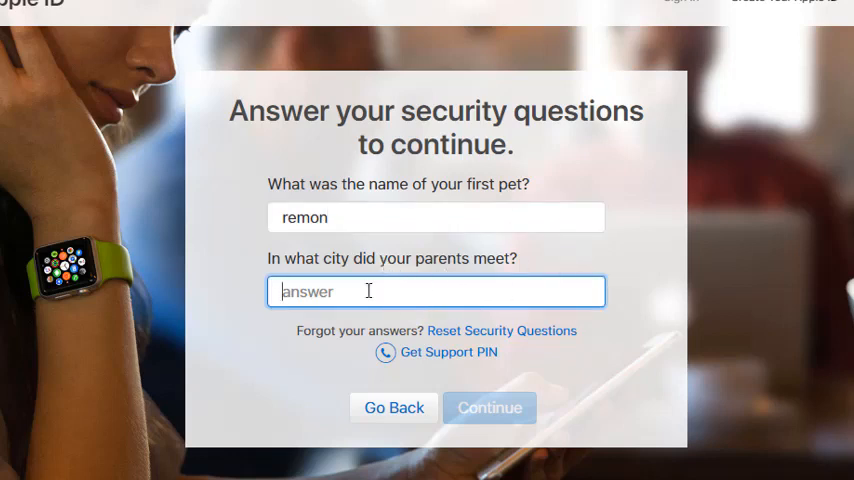
text(lalitp)
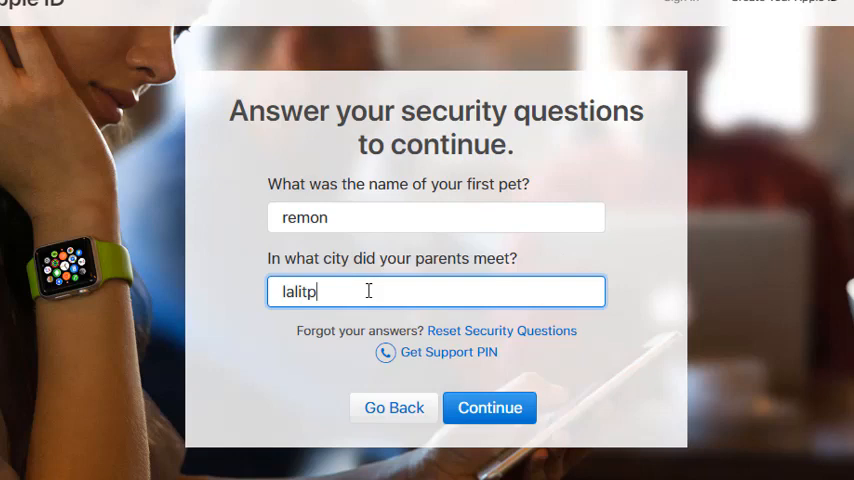
text(ur)
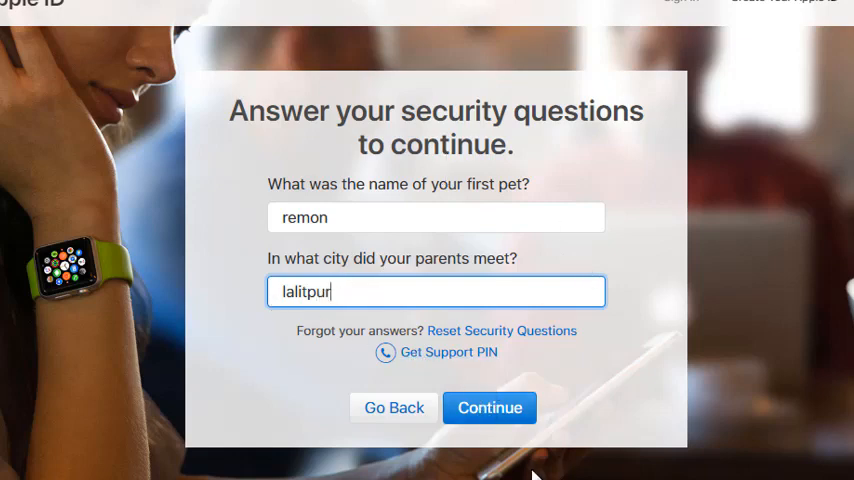
Submit the security answers and continue to the account management page
click(488, 408)
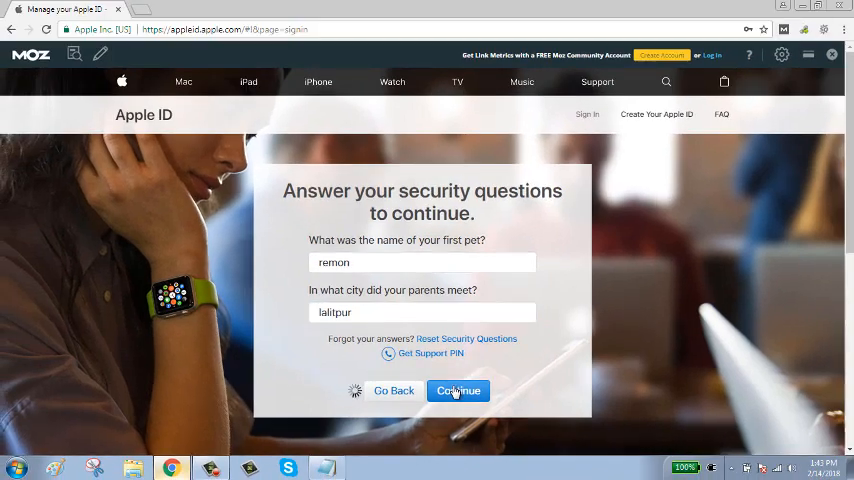
click(458, 390)
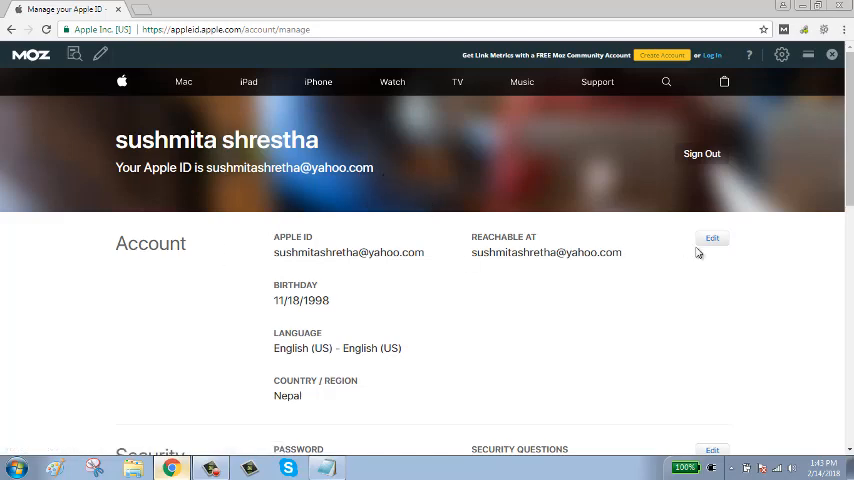
mouse_move(180, 252)
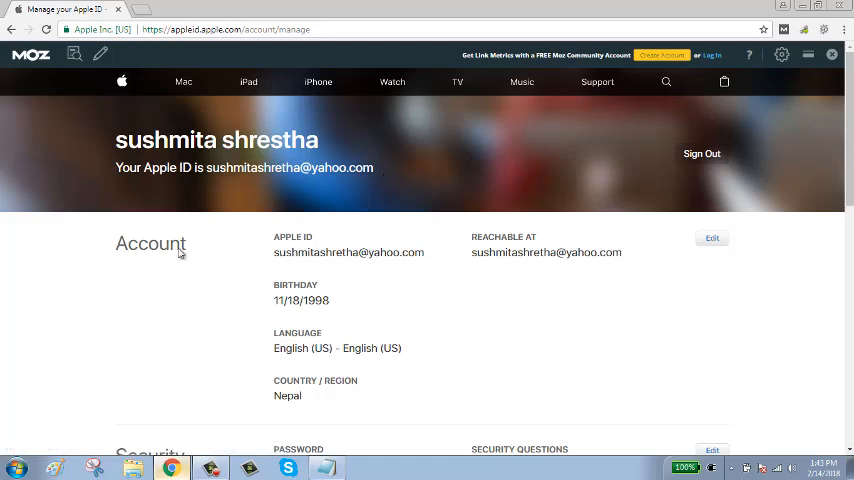
mouse_move(334, 302)
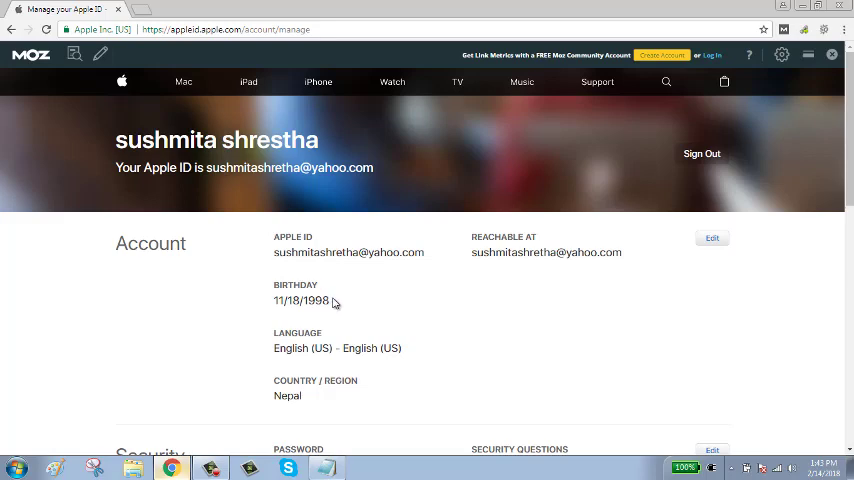
Scroll down through Security, Devices, Payment & Shipping, Messages from Apple and Privacy
scroll(down, 3)
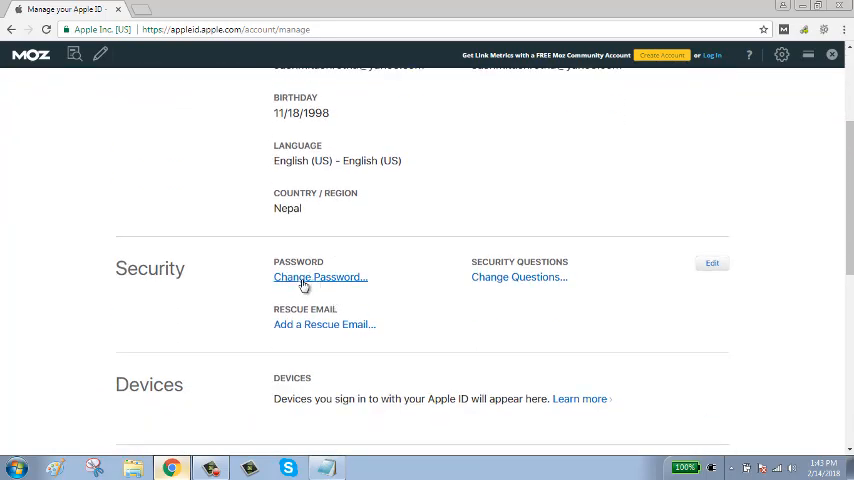
mouse_move(236, 338)
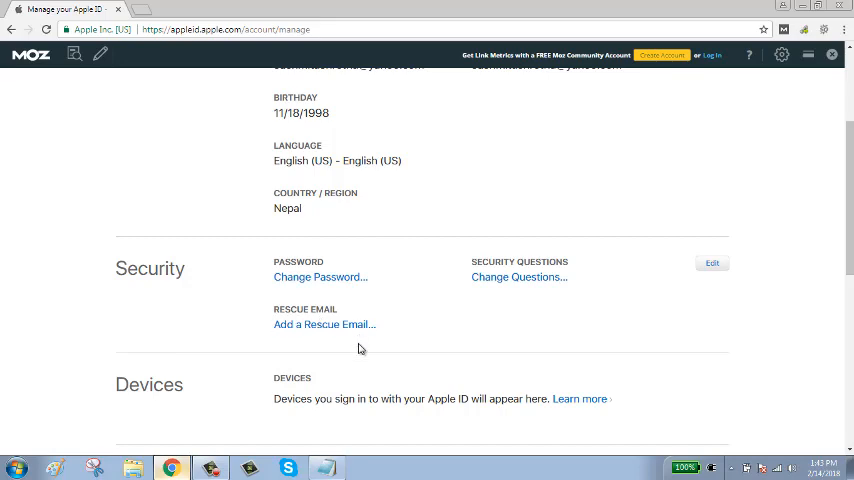
scroll(down, 3)
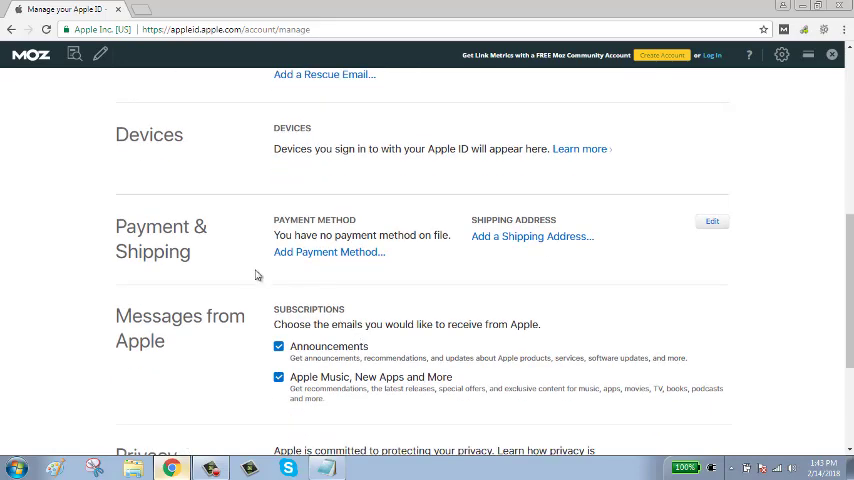
mouse_move(256, 204)
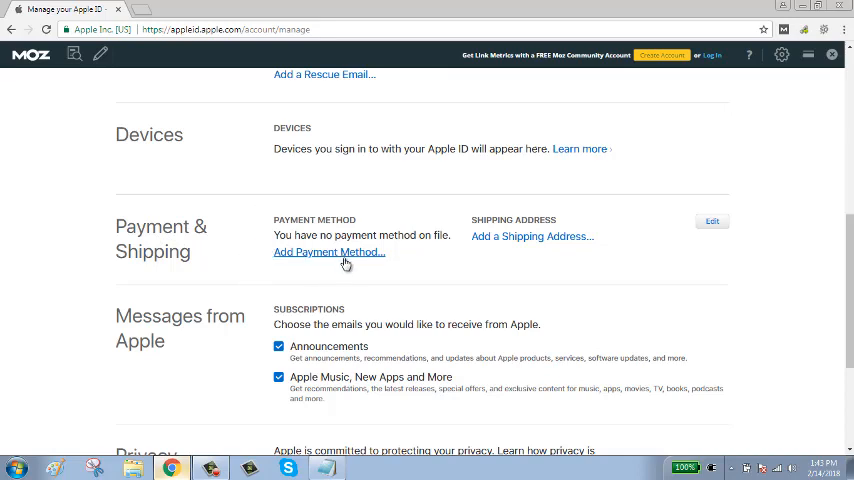
mouse_move(196, 232)
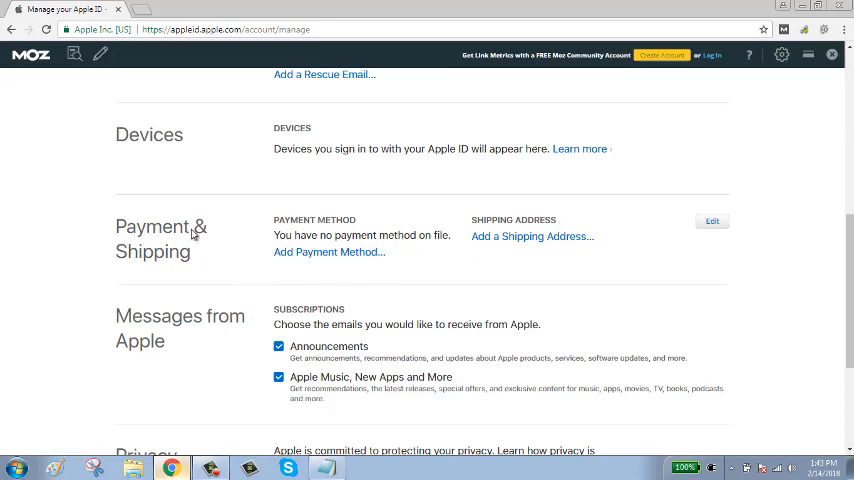
mouse_move(244, 352)
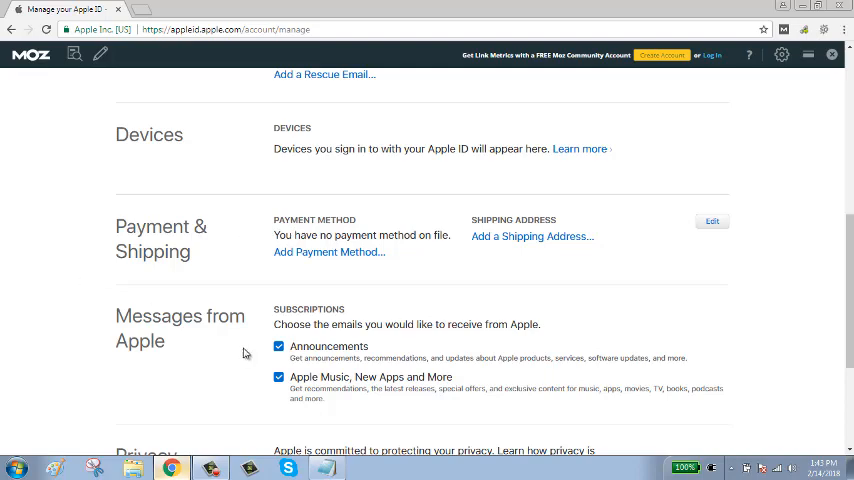
scroll(down, 3)
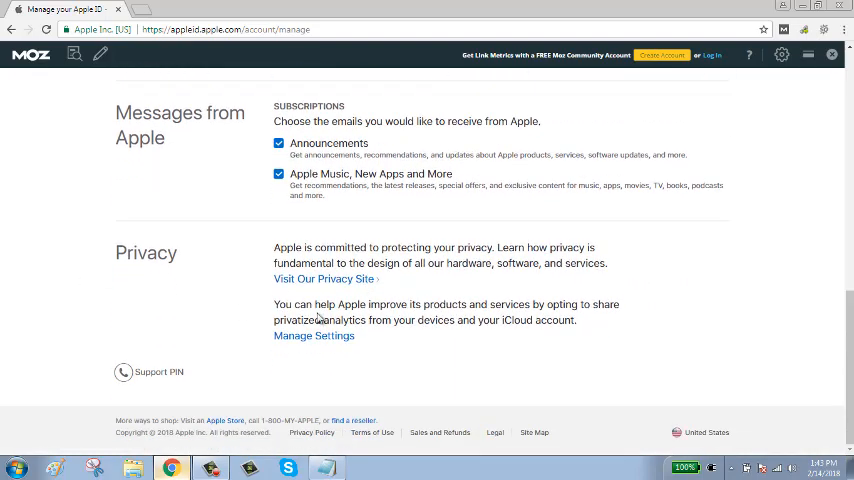
mouse_move(394, 280)
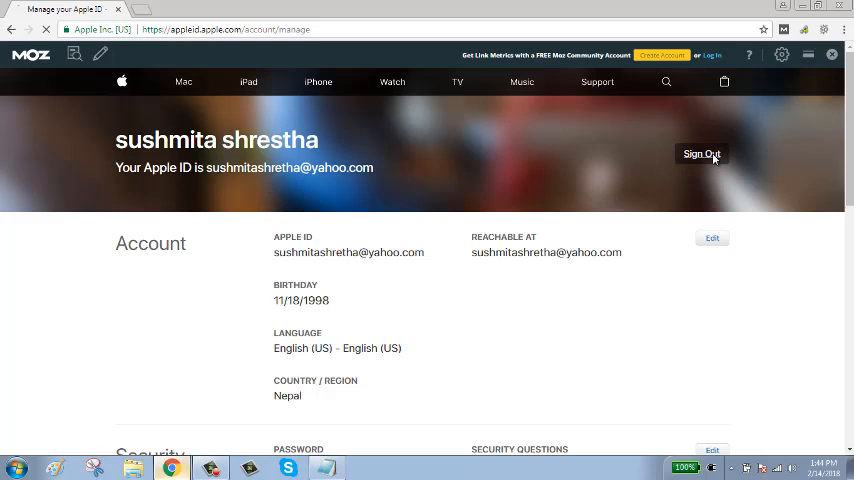
Sign out from the header banner, returning to the Apple ID landing page
click(702, 154)
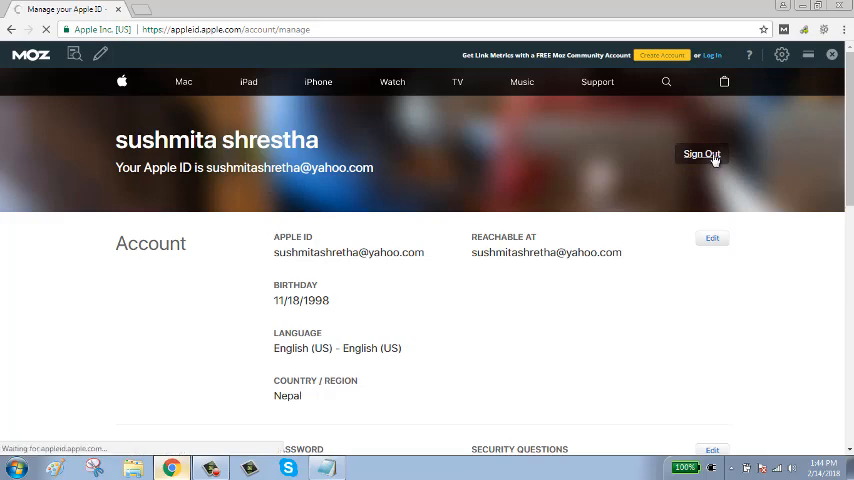
click(700, 154)
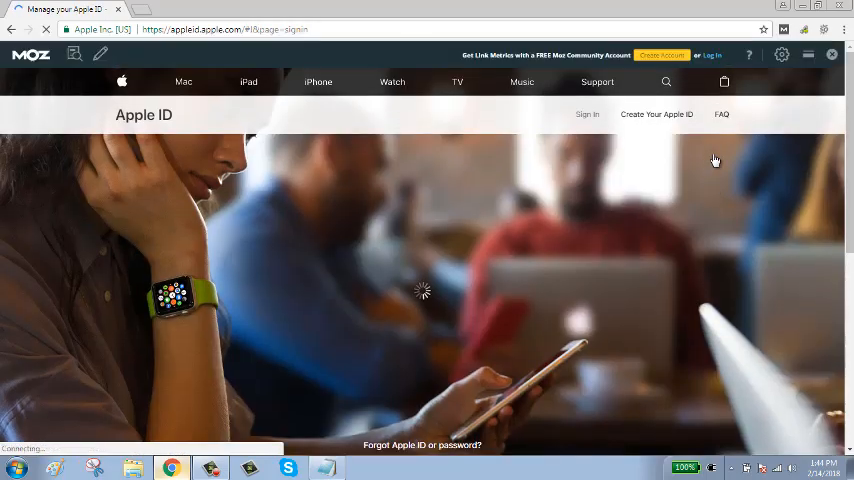